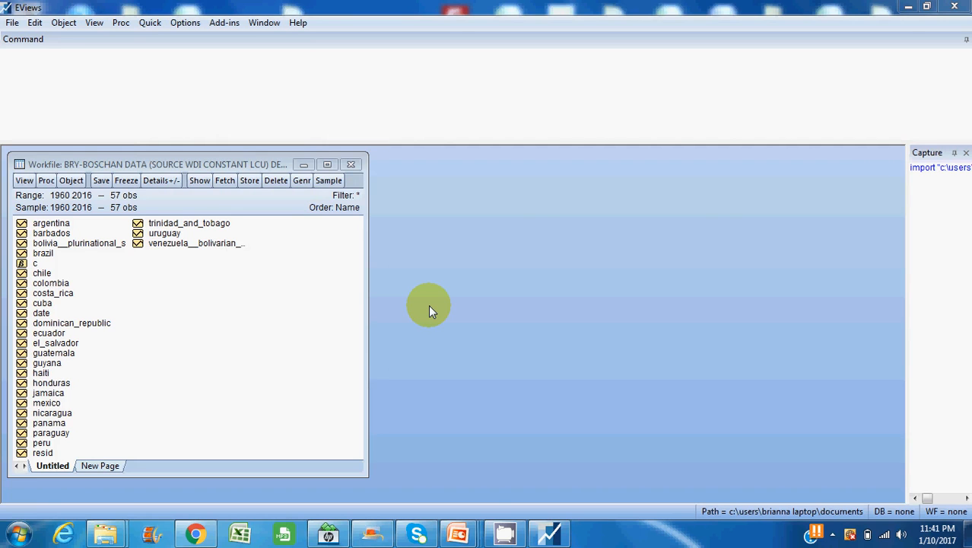
- Open the trinidad_and_tobago GDP series from the workfile and bring up its Proc menu
double_click(188, 222)
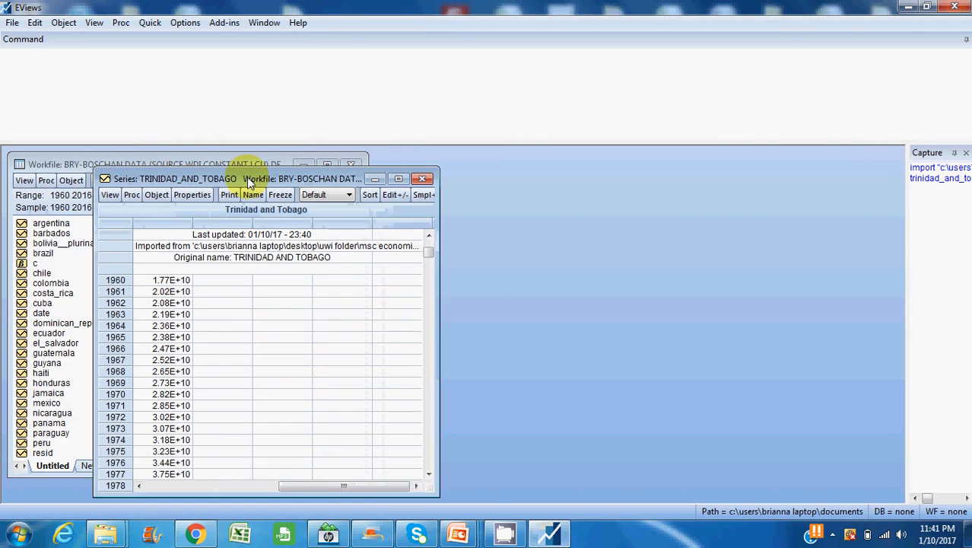
left_click_drag(249, 178, 318, 177)
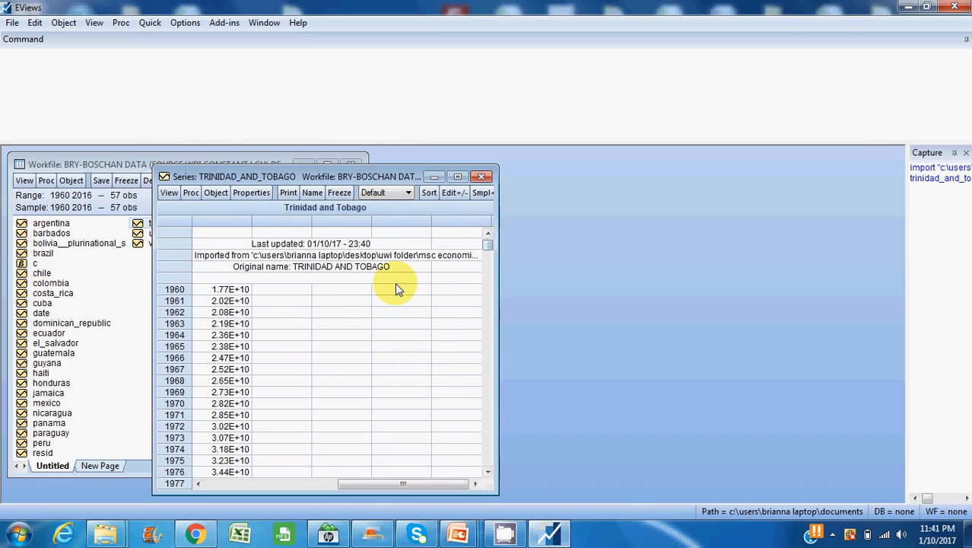
mouse_move(338, 292)
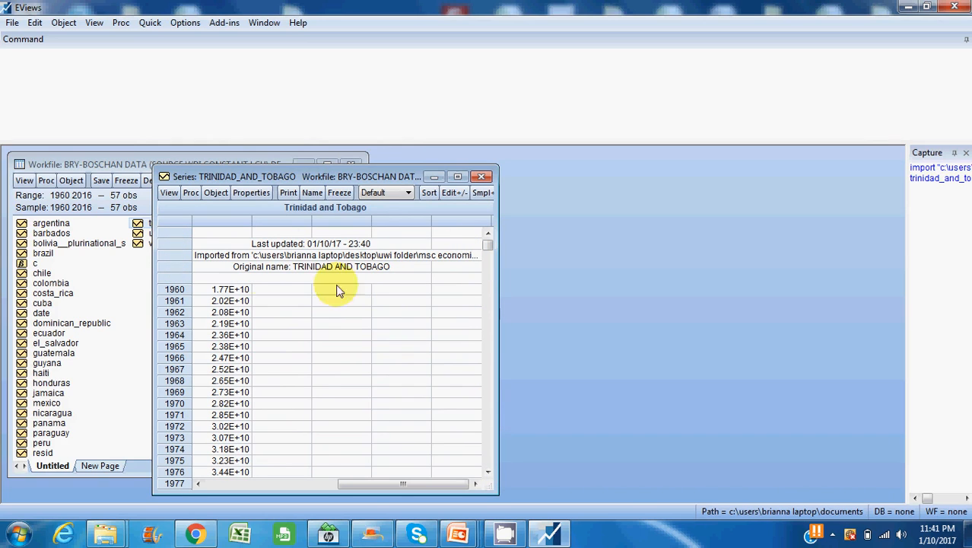
mouse_move(216, 255)
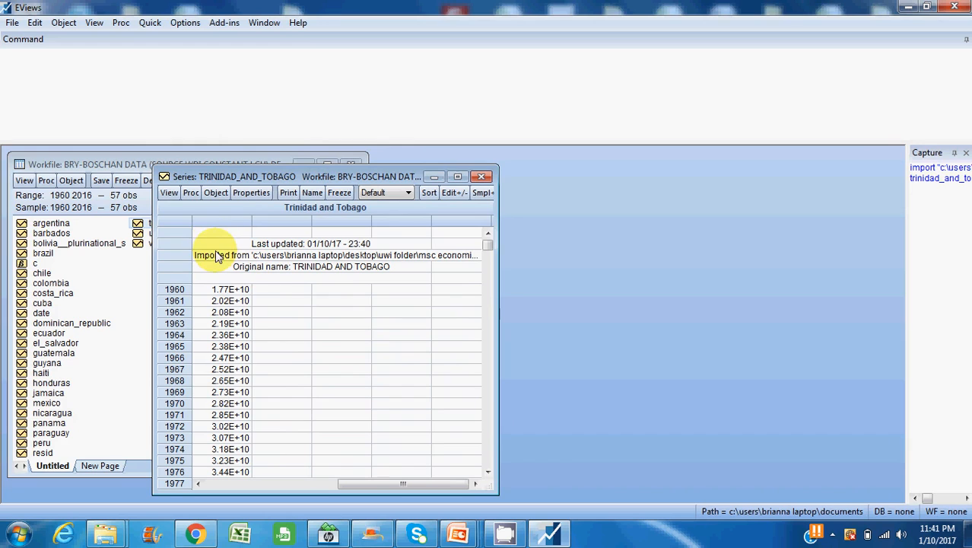
left_click(190, 192)
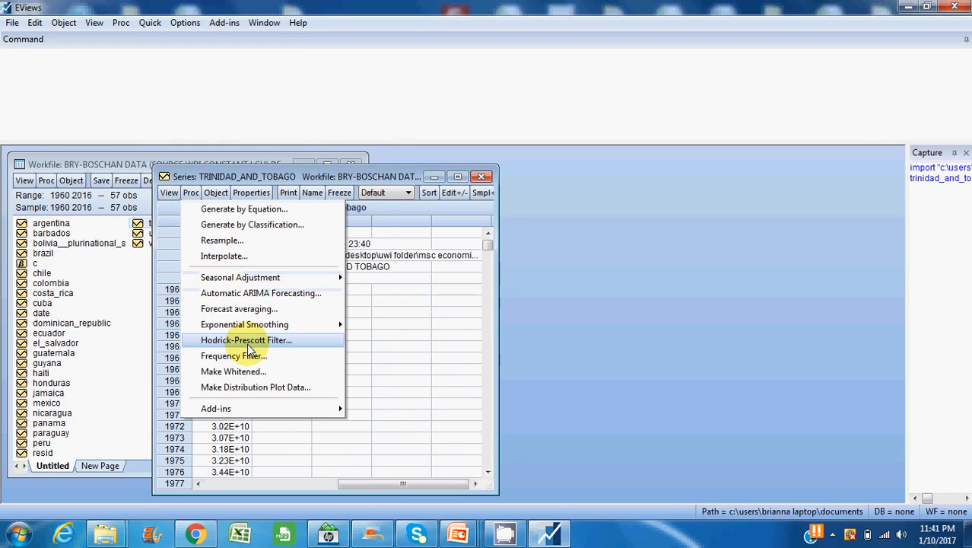
- Fill the Hodrick-Prescott dialog: trend hptrend01, cycle series 'cycle', lambda entered directly as 100
left_click(247, 340)
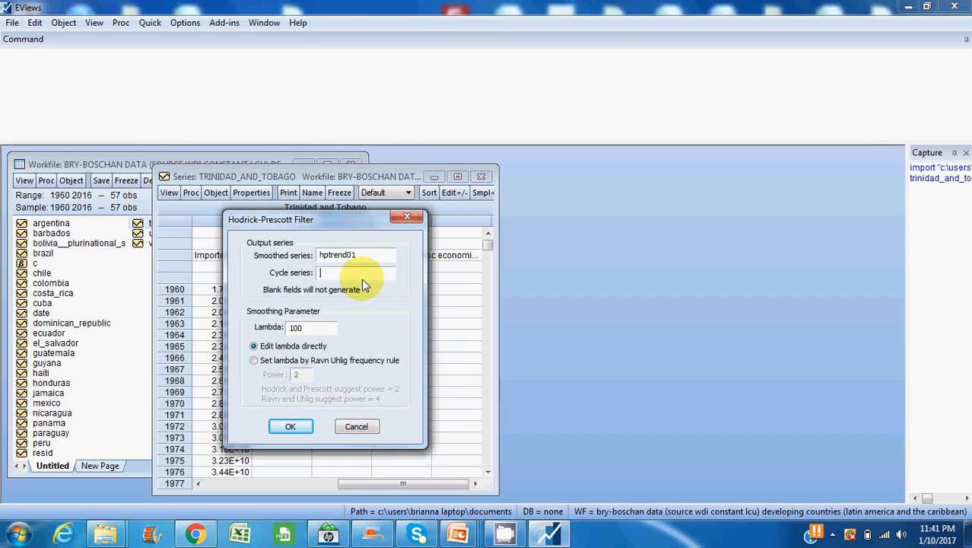
type("cycle")
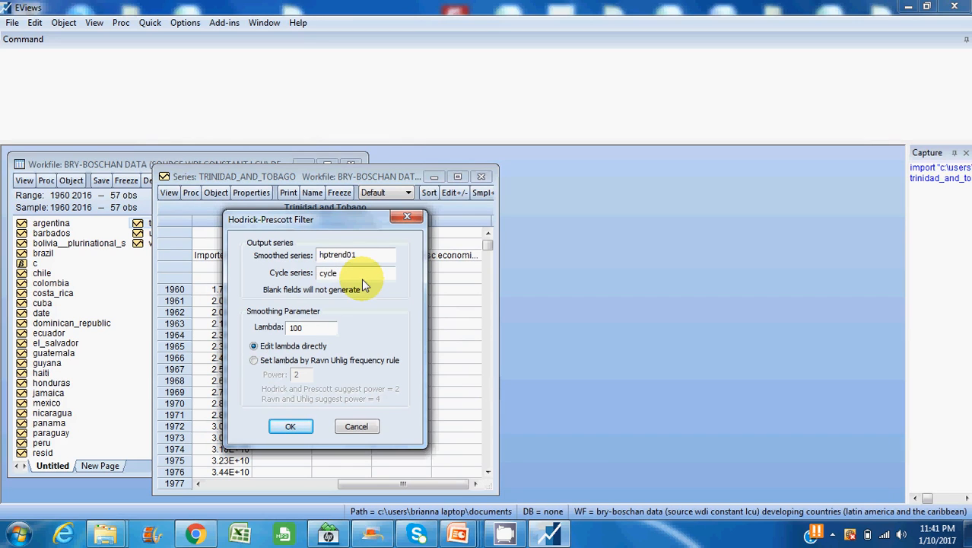
mouse_move(364, 255)
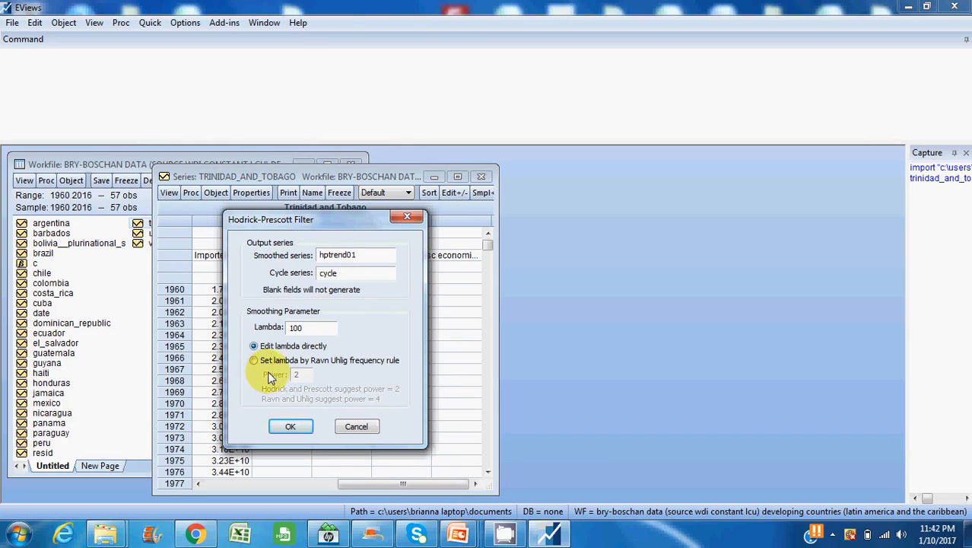
left_click(252, 359)
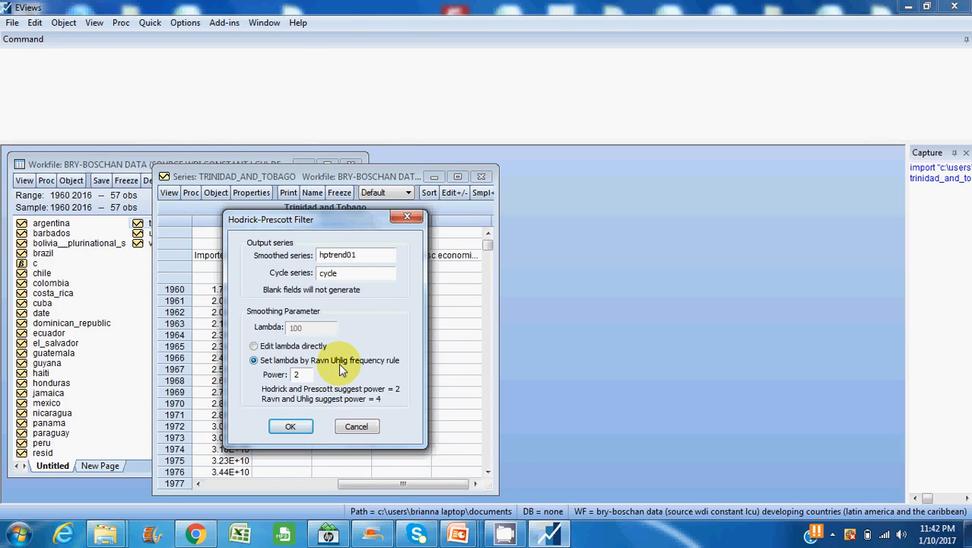
mouse_move(372, 370)
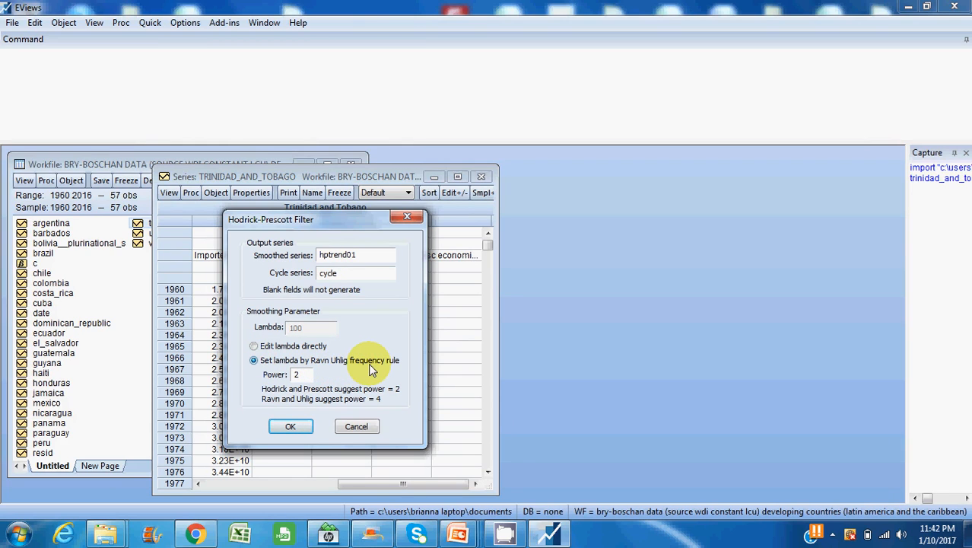
left_click(254, 345)
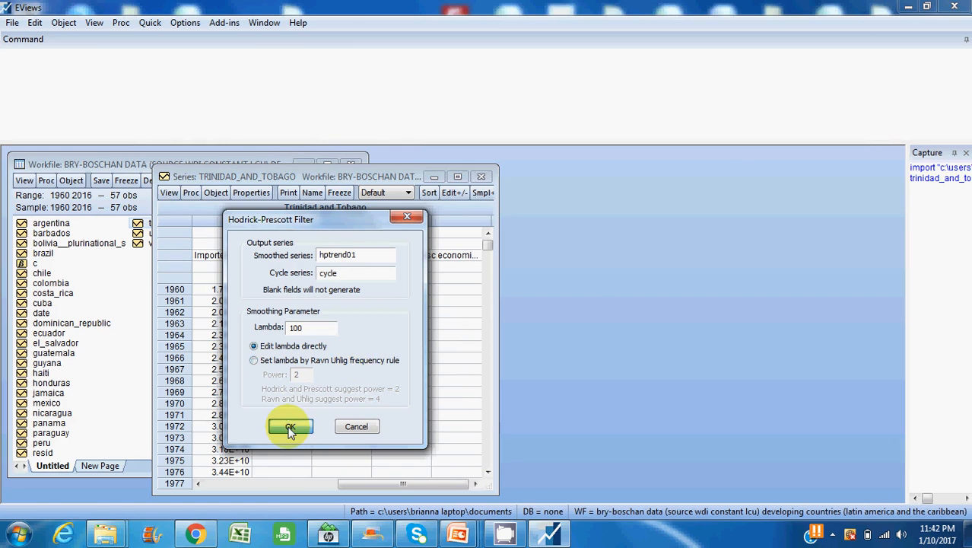
- Run the HP filter, producing hptrend01, cycle and the GDP/trend/cycle graph
left_click(289, 426)
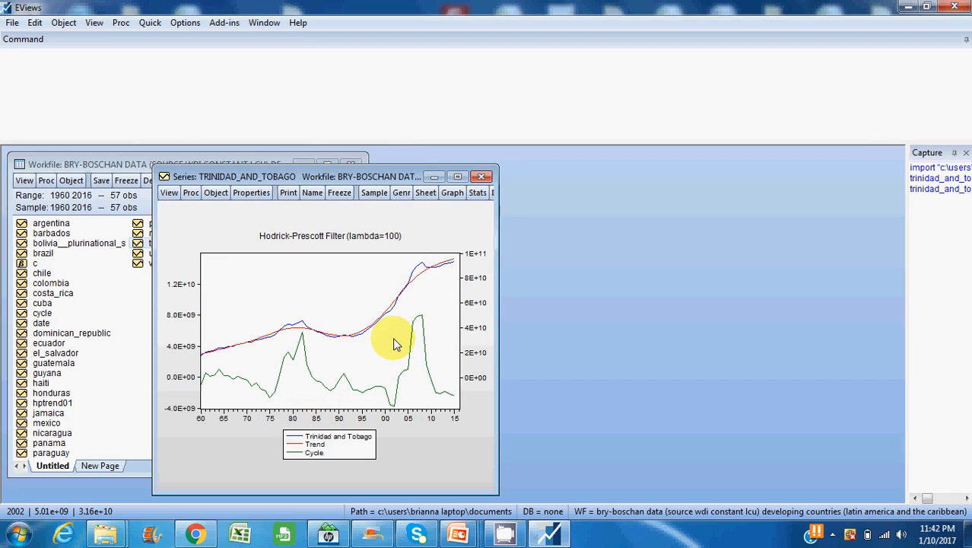
mouse_move(317, 403)
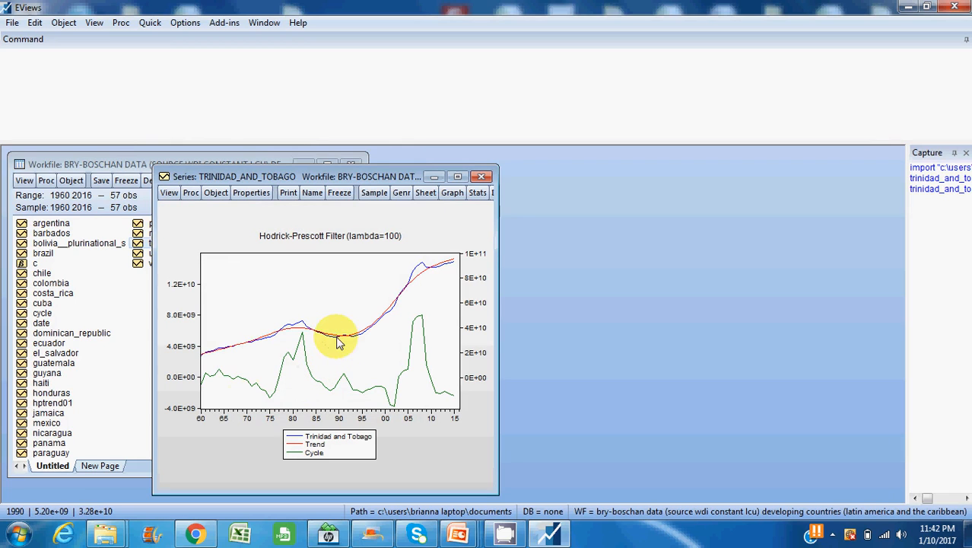
mouse_move(322, 396)
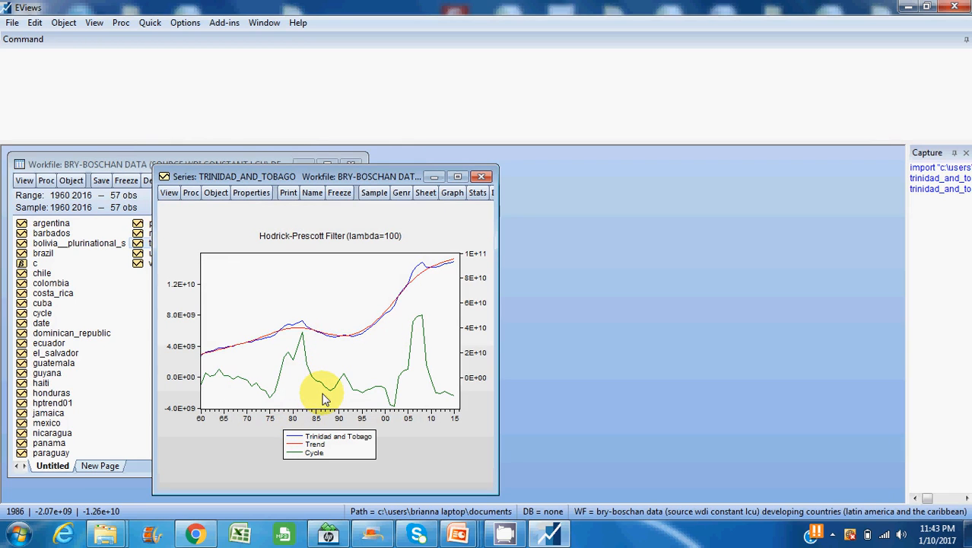
mouse_move(304, 365)
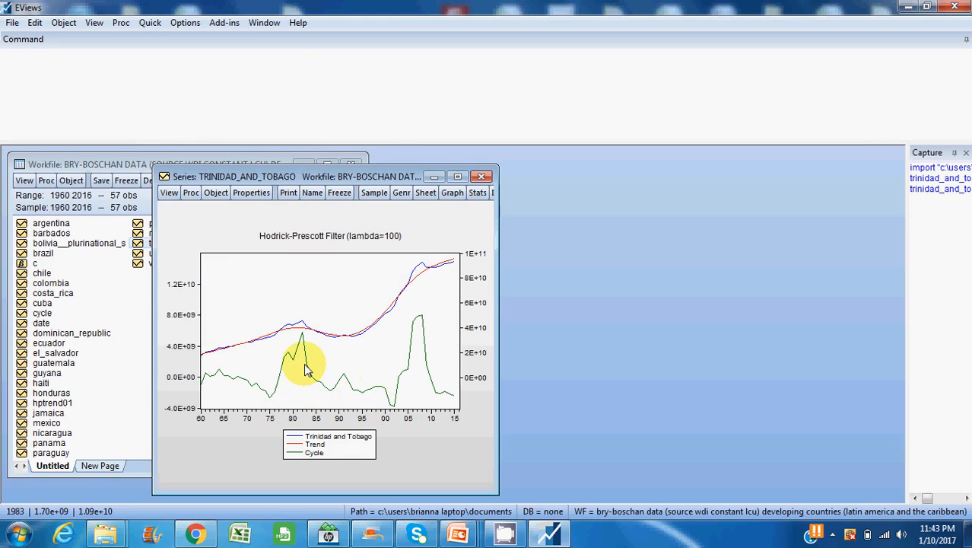
mouse_move(304, 359)
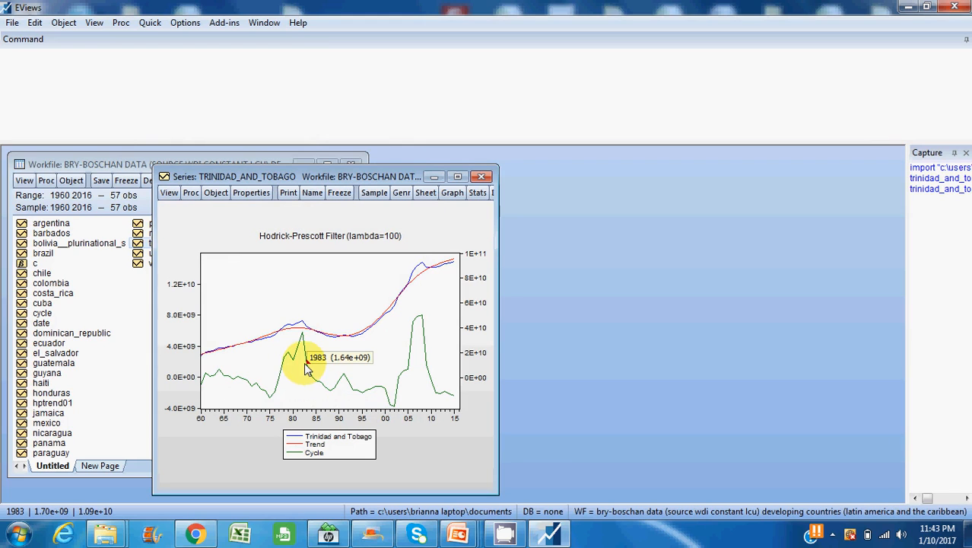
mouse_move(292, 315)
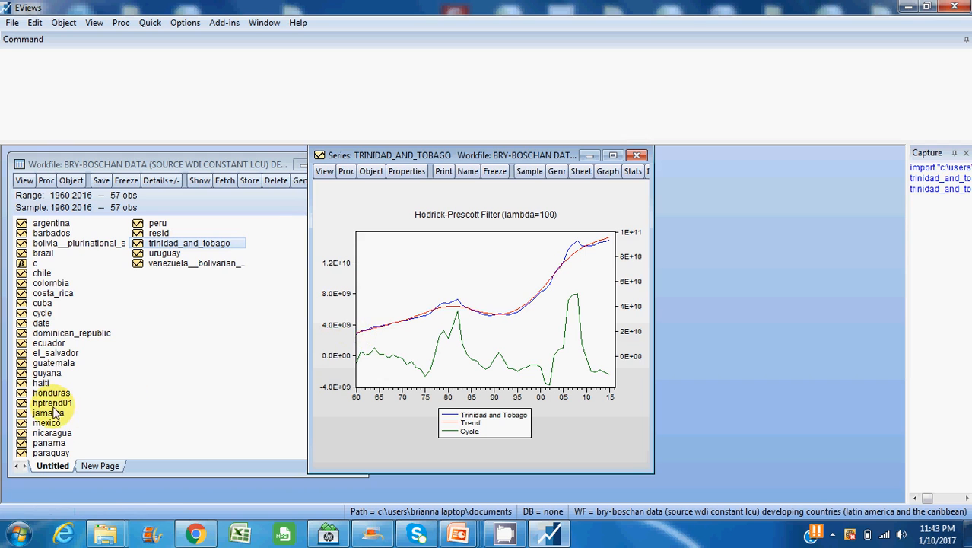
- Display hptrend01 as a Line & Symbol graph and move its window to the right
double_click(52, 401)
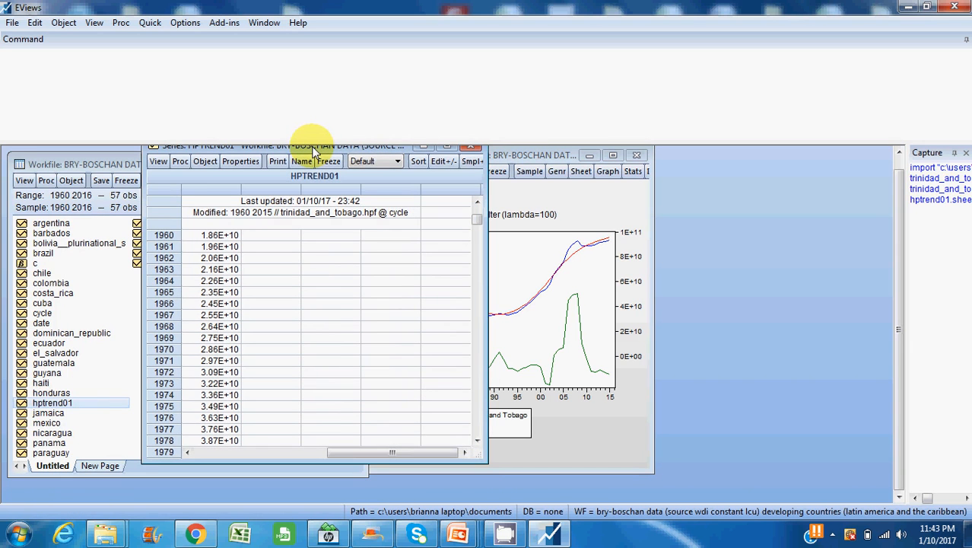
left_click(158, 162)
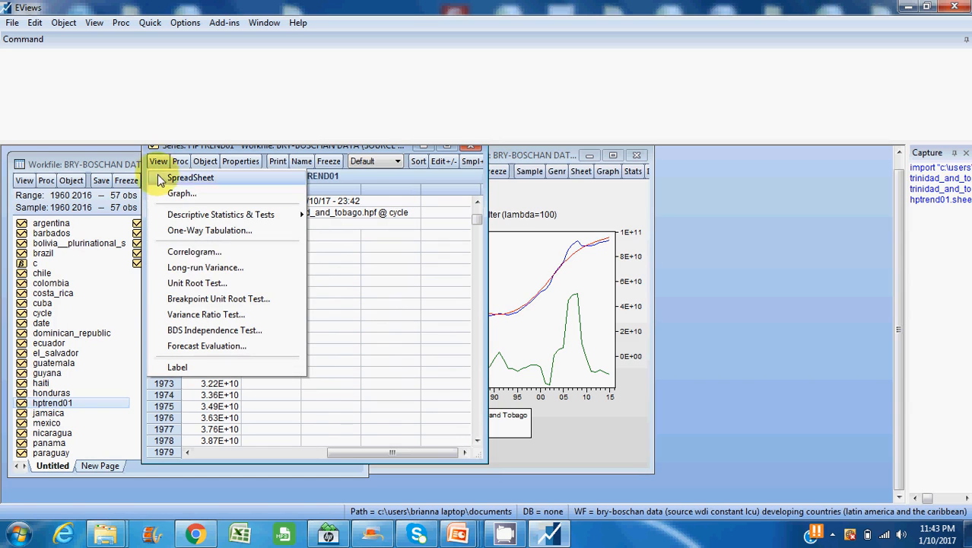
mouse_move(205, 230)
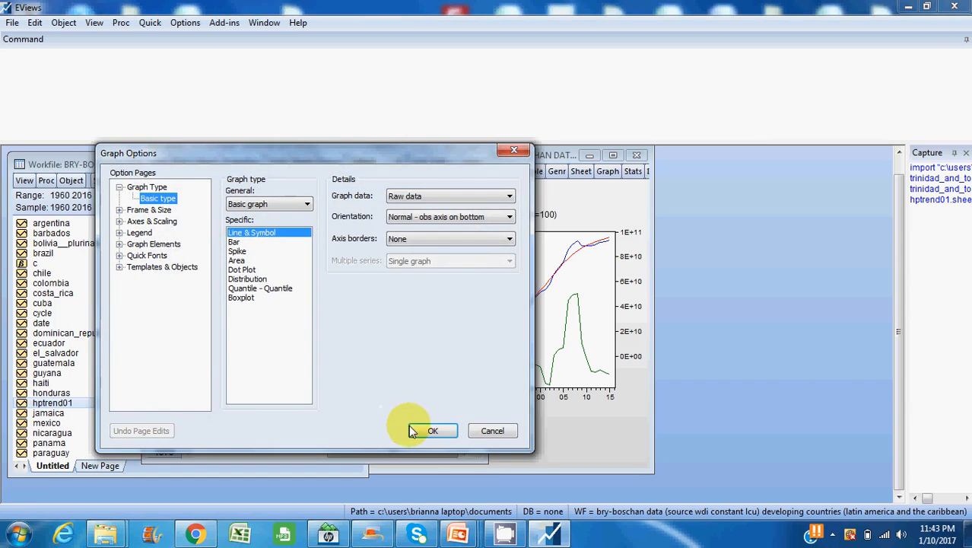
left_click(432, 430)
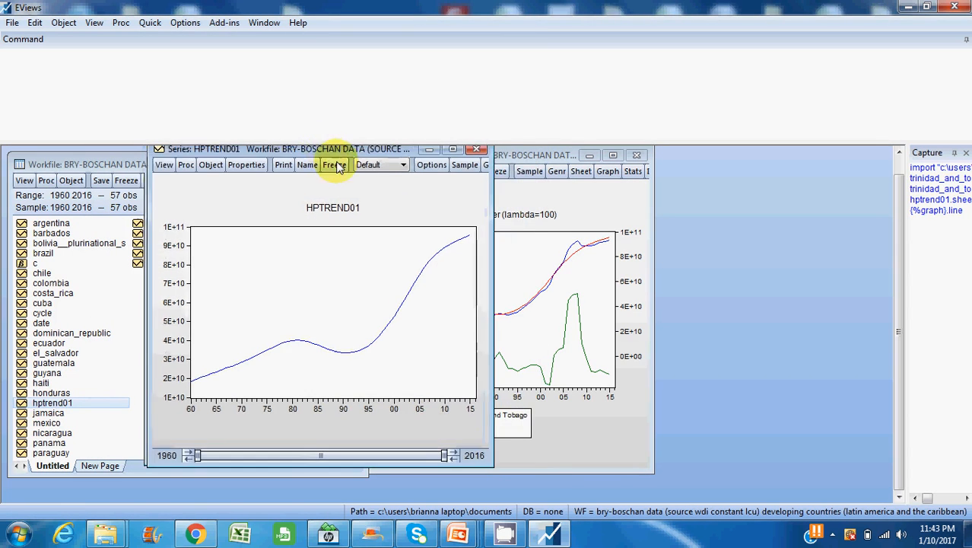
left_click_drag(338, 149, 487, 161)
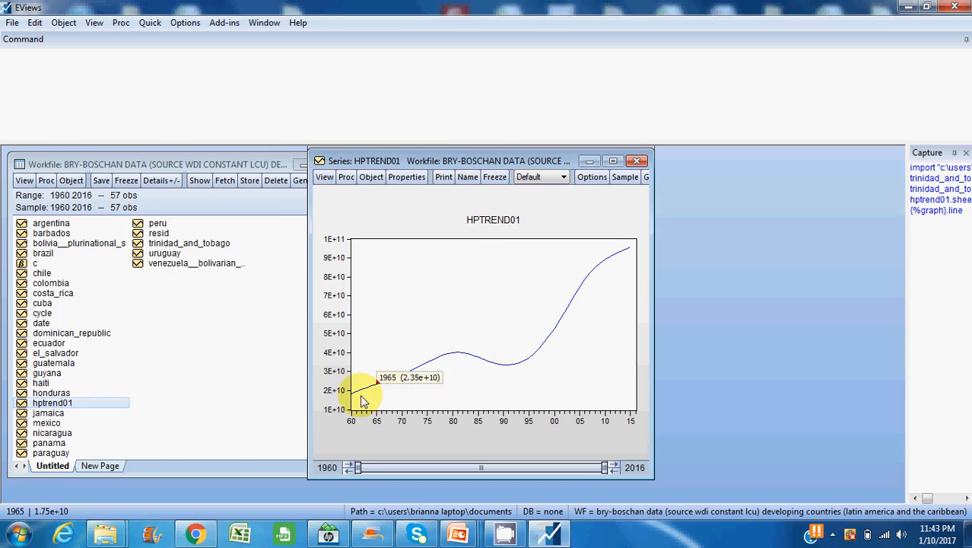
mouse_move(548, 339)
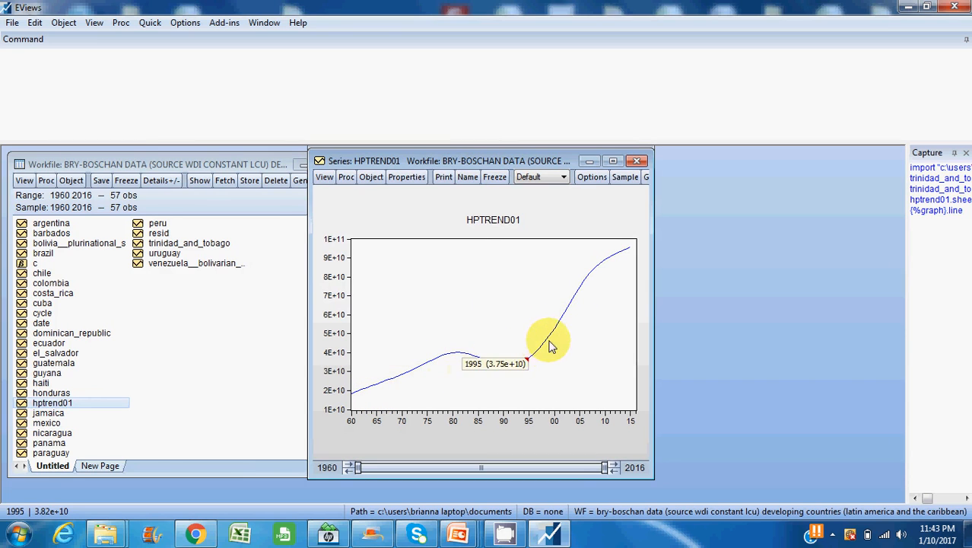
mouse_move(535, 358)
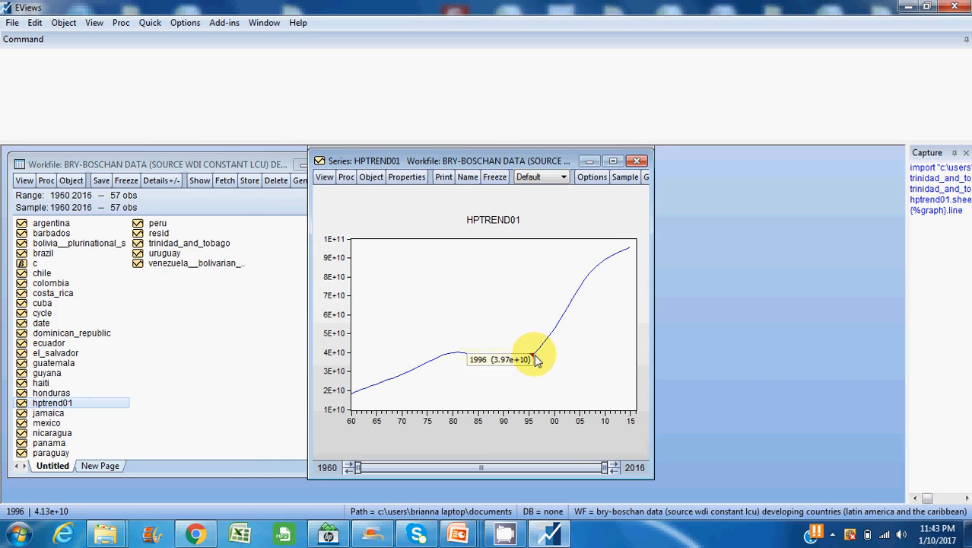
mouse_move(536, 362)
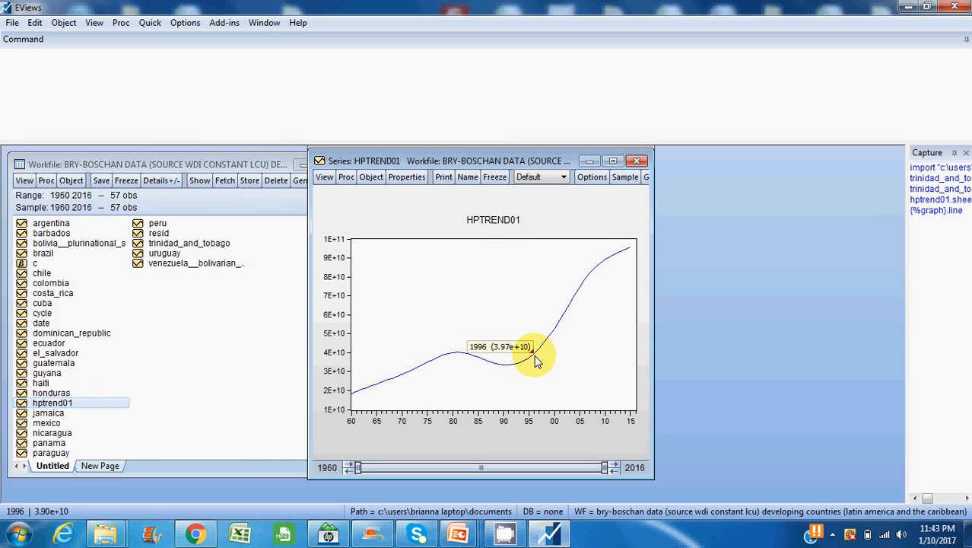
mouse_move(129, 426)
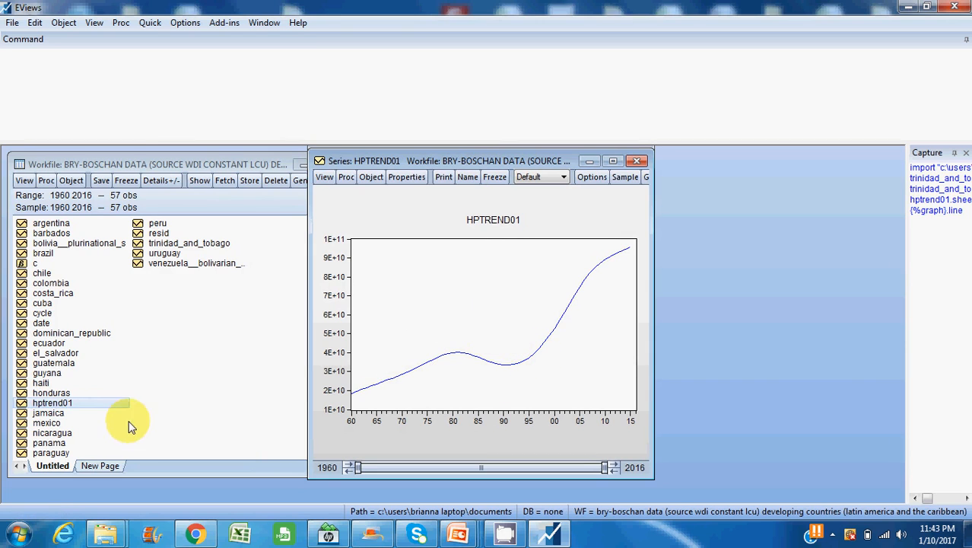
mouse_move(62, 310)
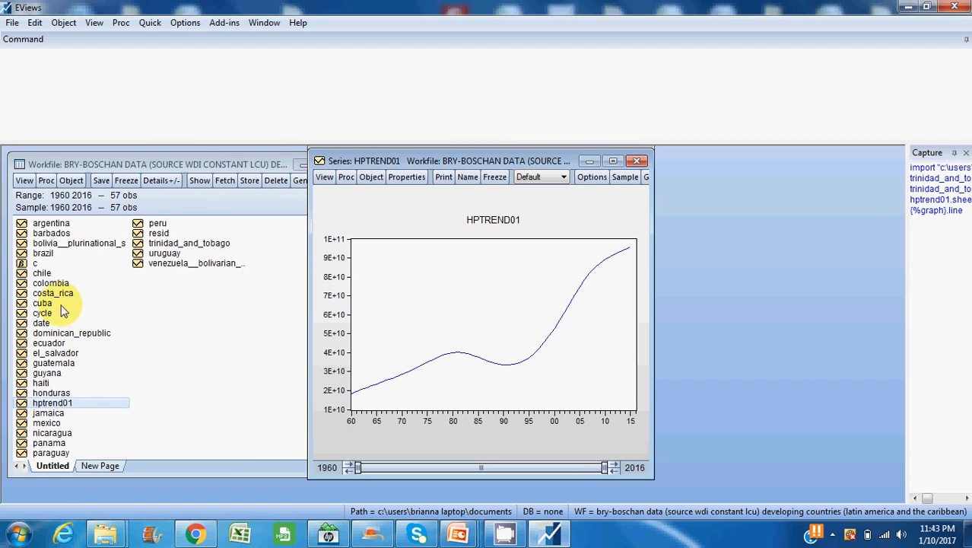
- Display the cycle series as a Line & Symbol graph beside the trend graph
double_click(41, 313)
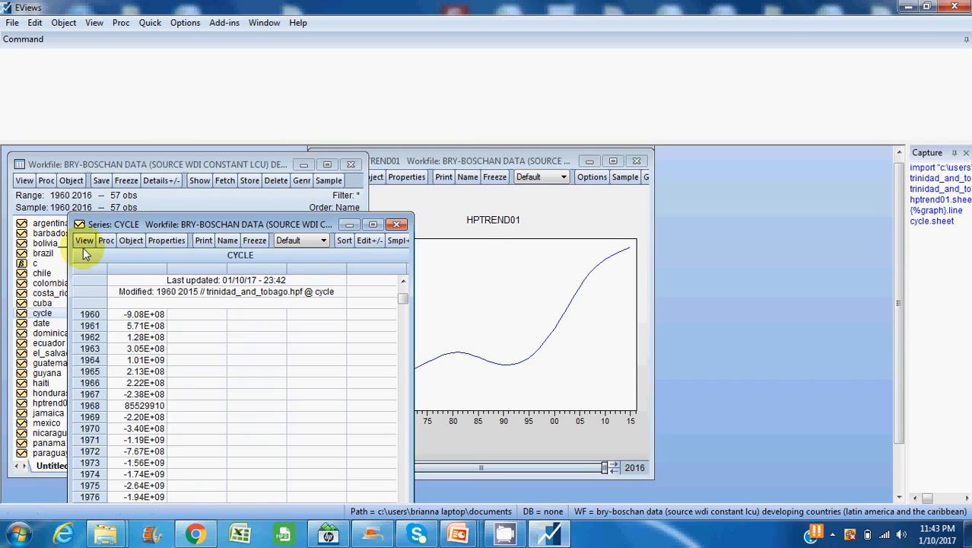
left_click(85, 240)
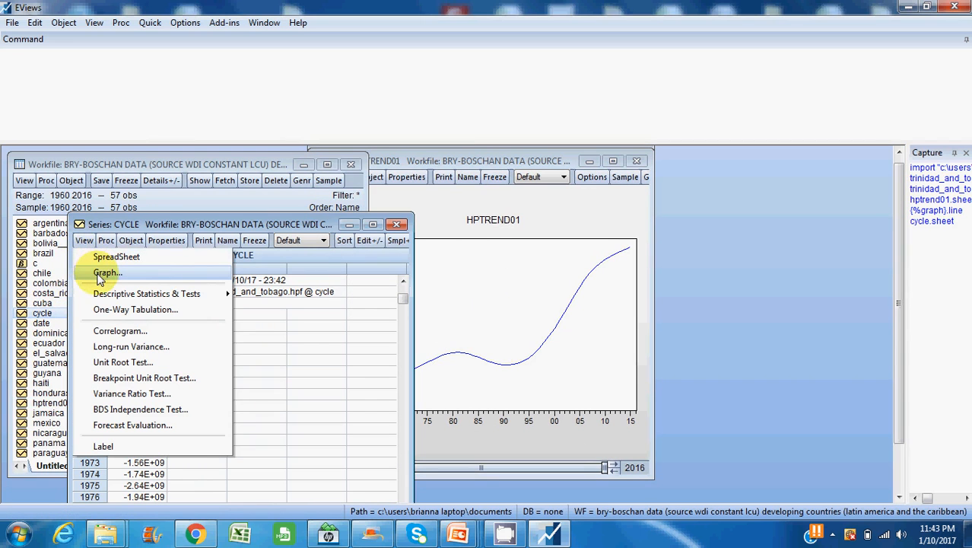
left_click(107, 272)
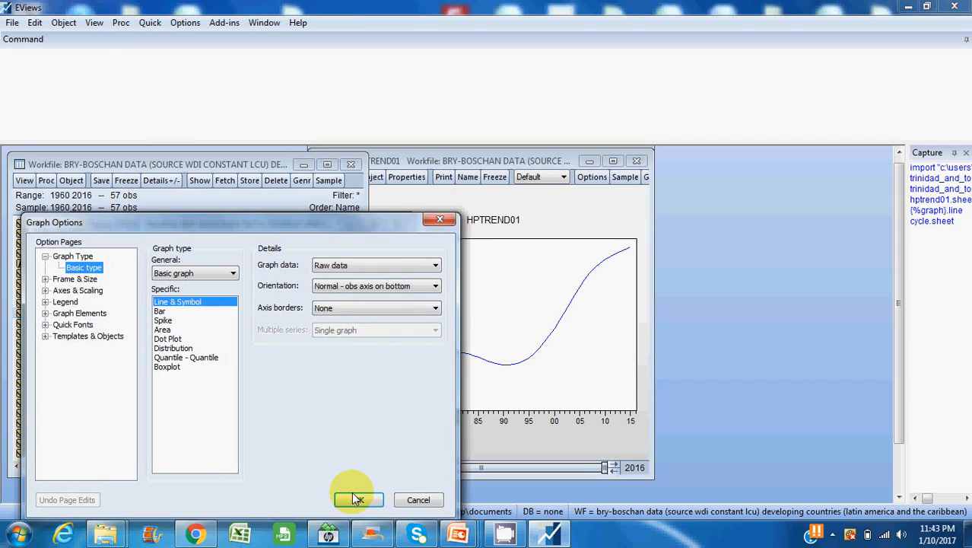
left_click(357, 499)
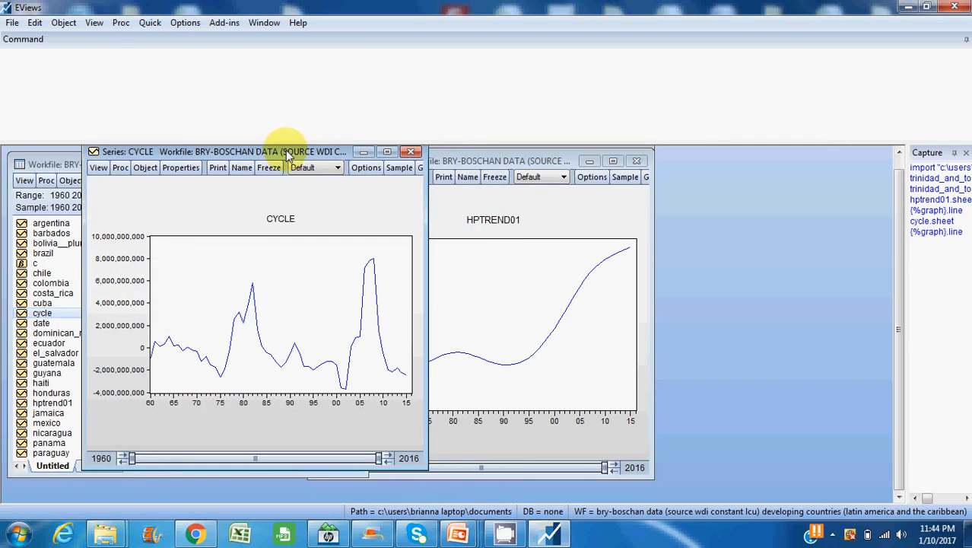
mouse_move(213, 365)
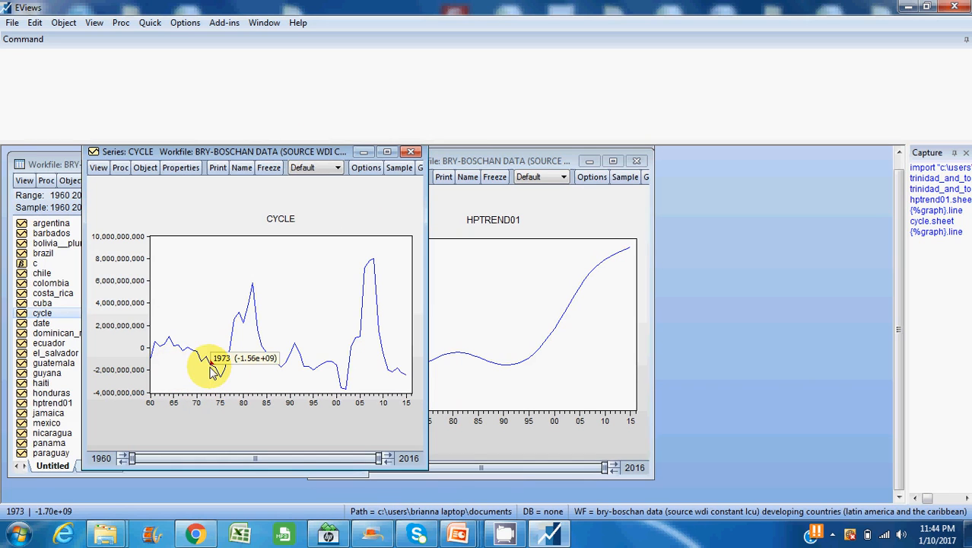
mouse_move(216, 372)
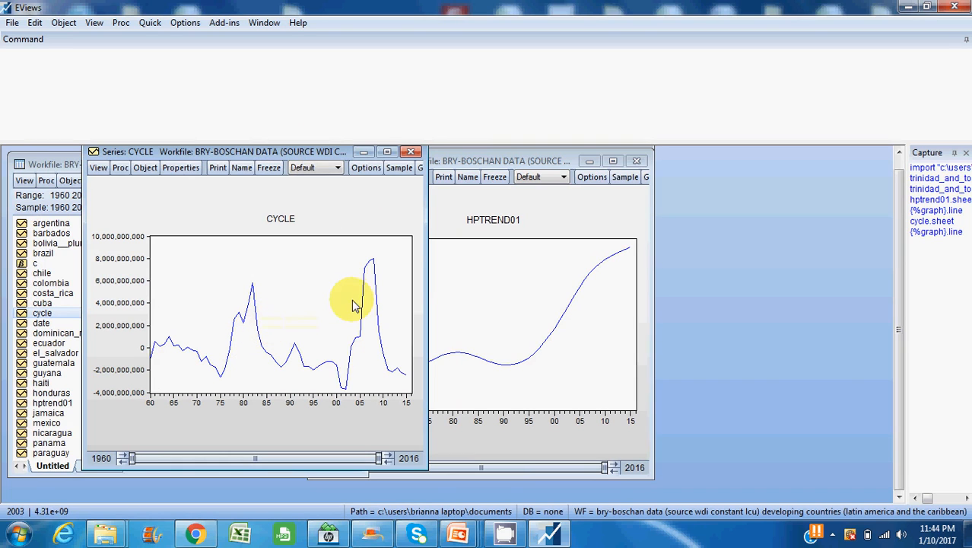
mouse_move(414, 286)
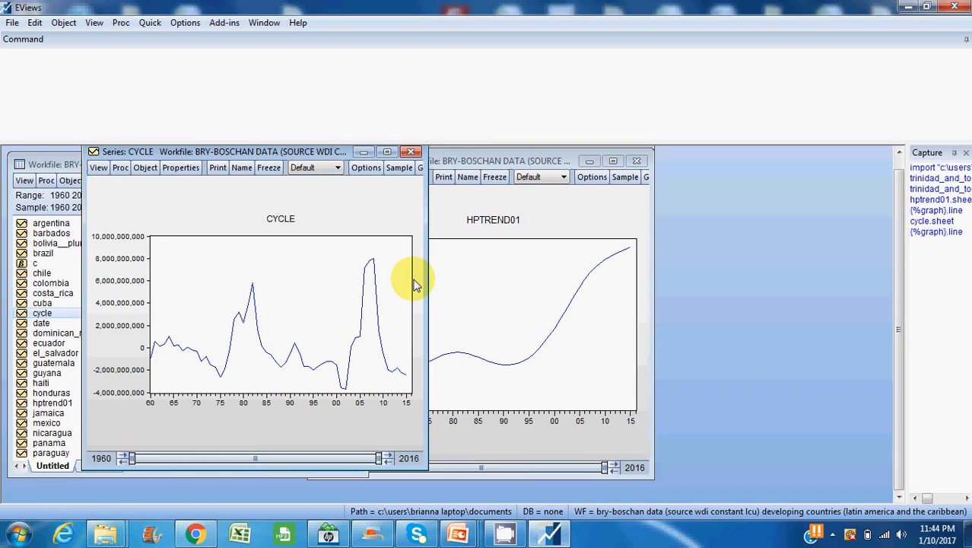
mouse_move(362, 312)
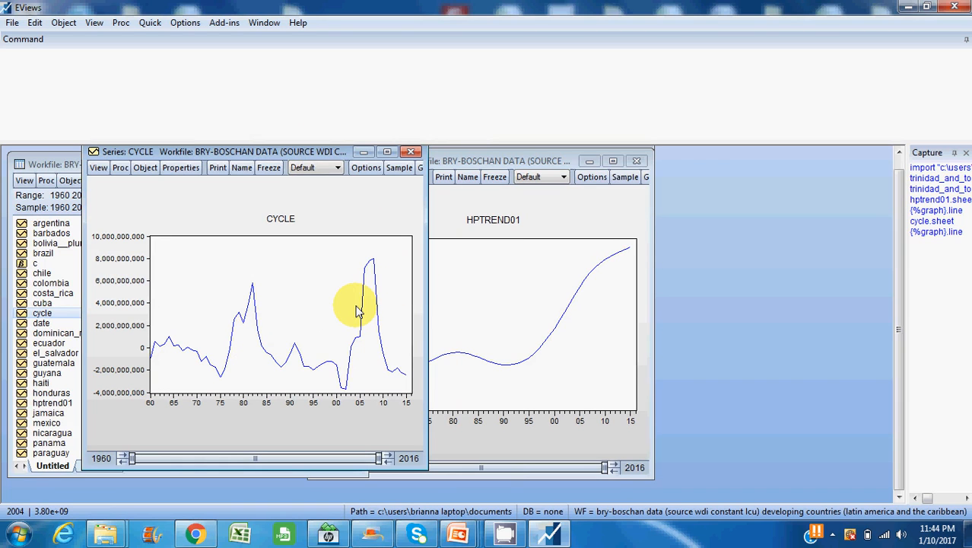
mouse_move(698, 395)
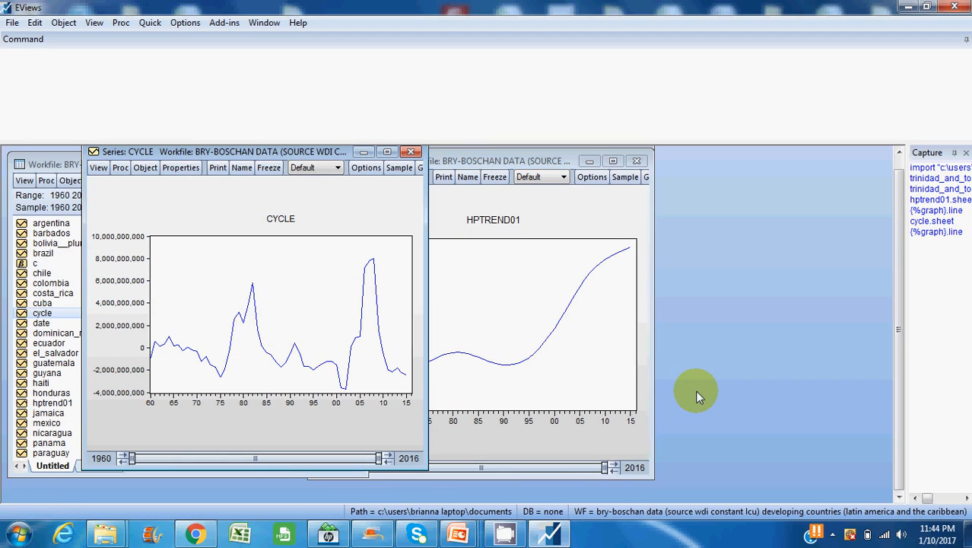
mouse_move(831, 441)
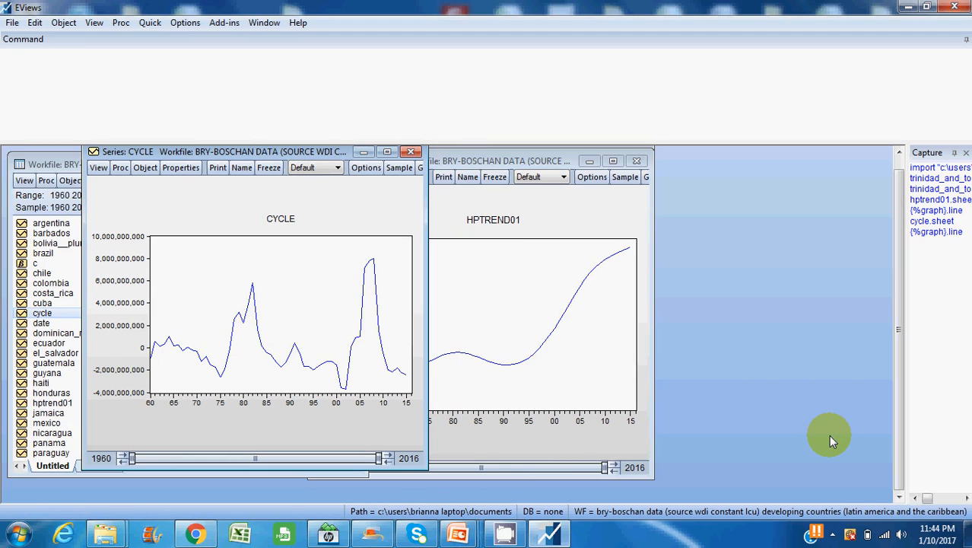